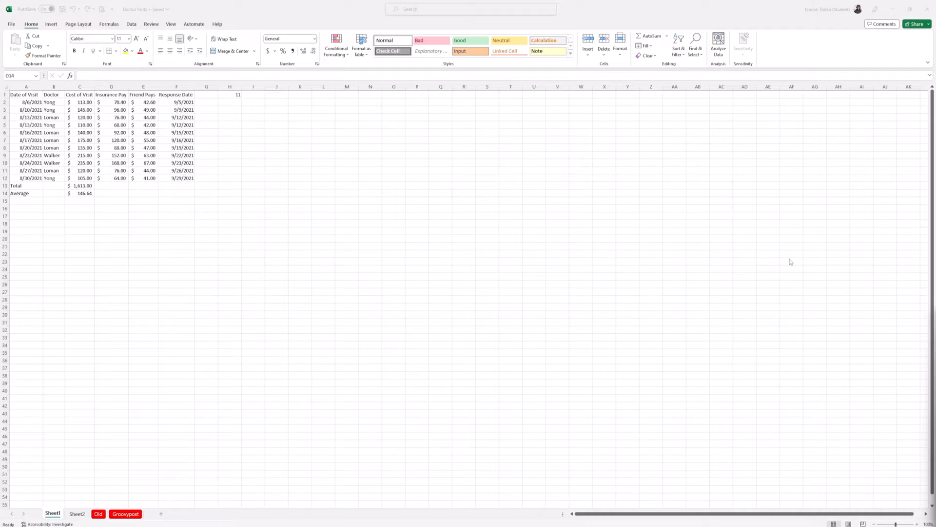
pyautogui.moveTo(764, 289)
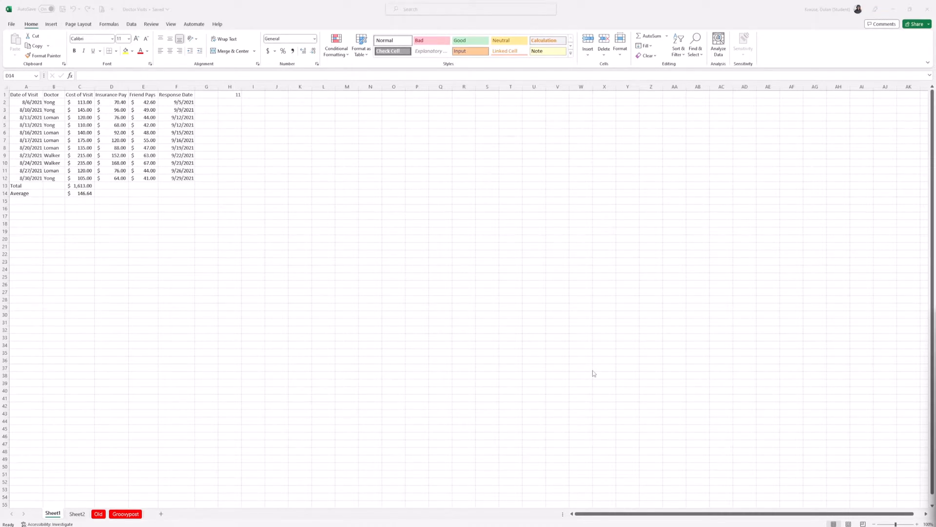
# Step: Delete the Old sheet and confirm the permanent deletion
pyautogui.rightClick(98, 514)
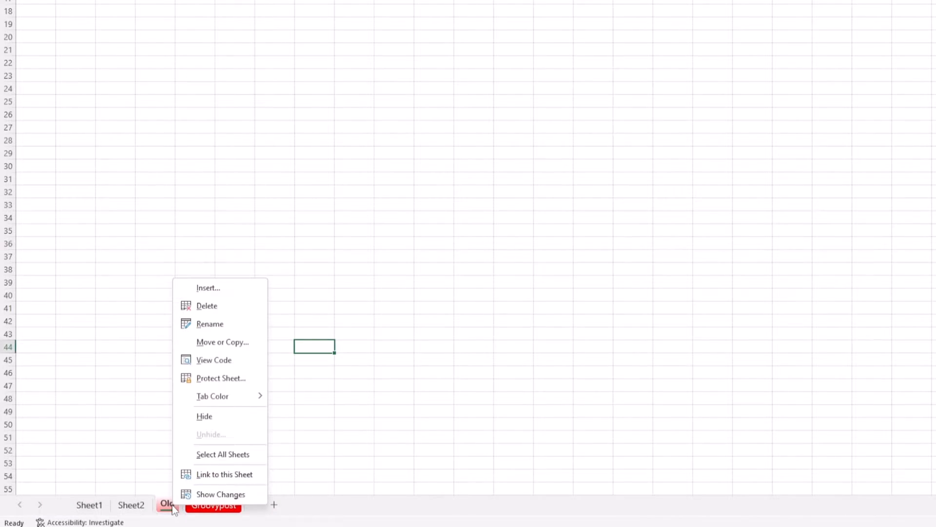
pyautogui.click(207, 305)
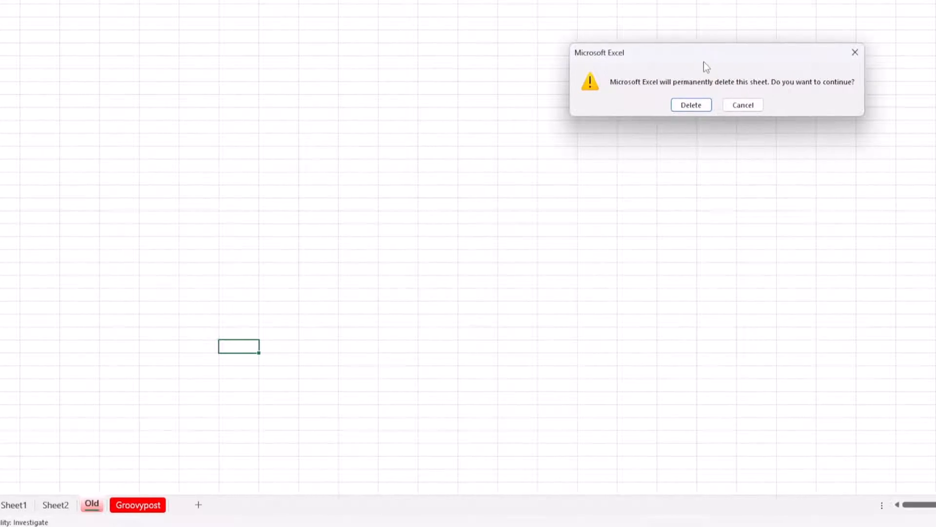
pyautogui.click(691, 104)
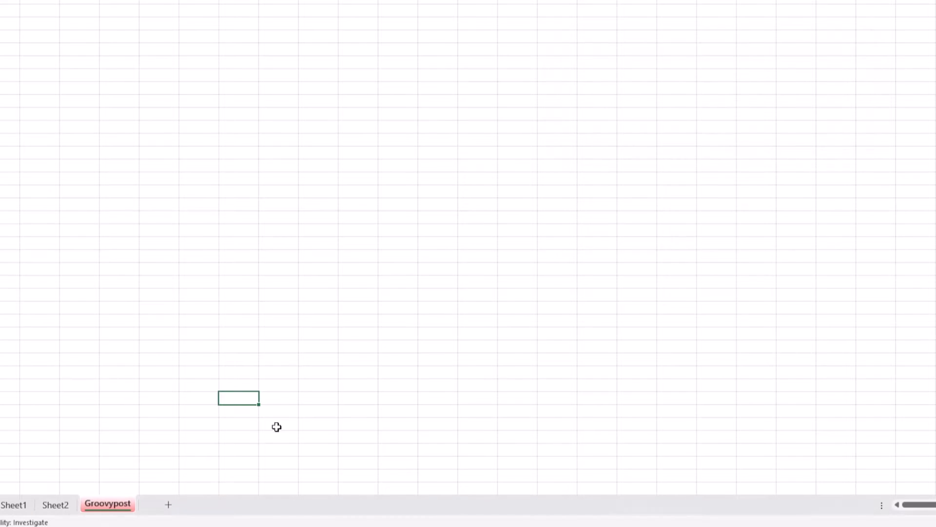
# Step: Delete the Groovypost sheet, then select Sheet2's PivotTable to reach its Analyze tools
pyautogui.rightClick(108, 504)
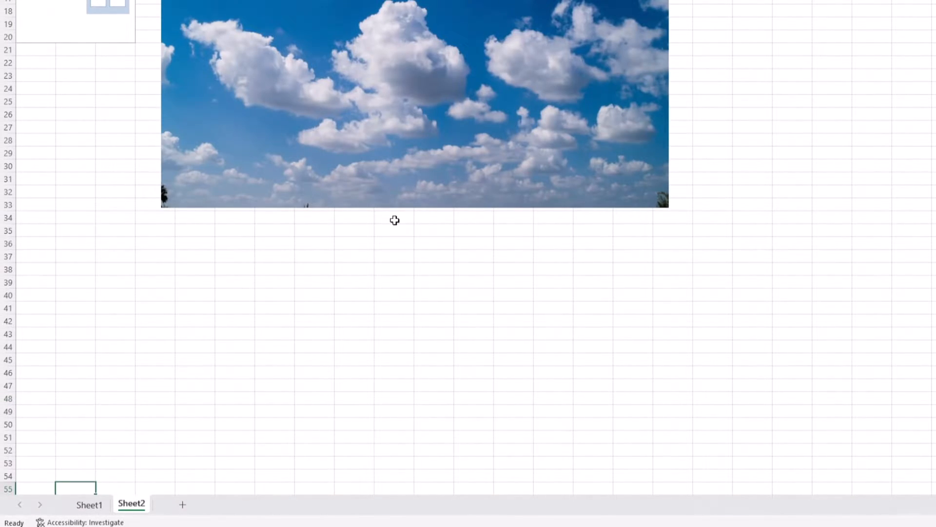
pyautogui.scroll(-3)
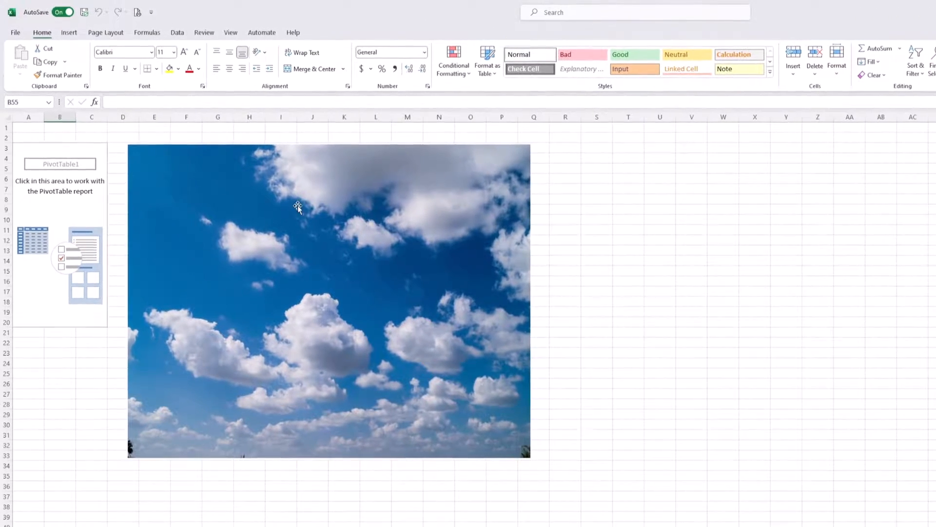
pyautogui.click(92, 157)
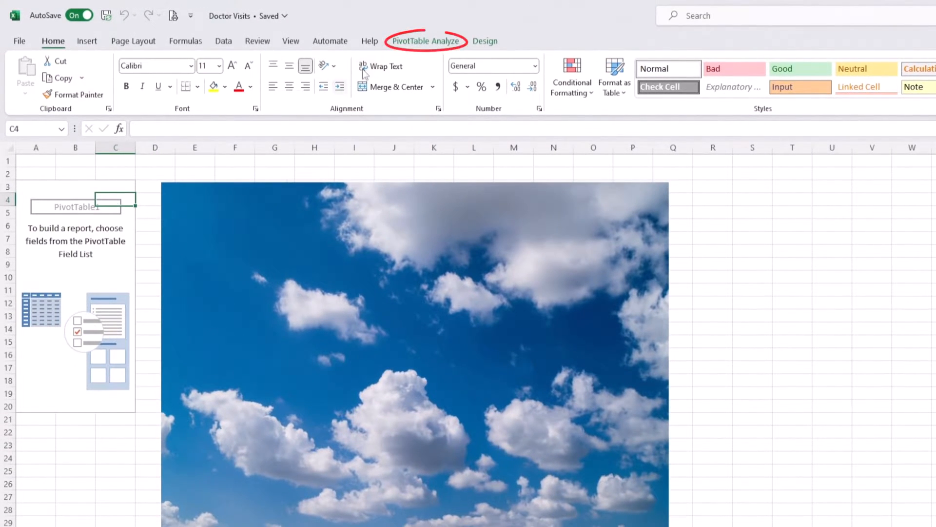
pyautogui.click(427, 41)
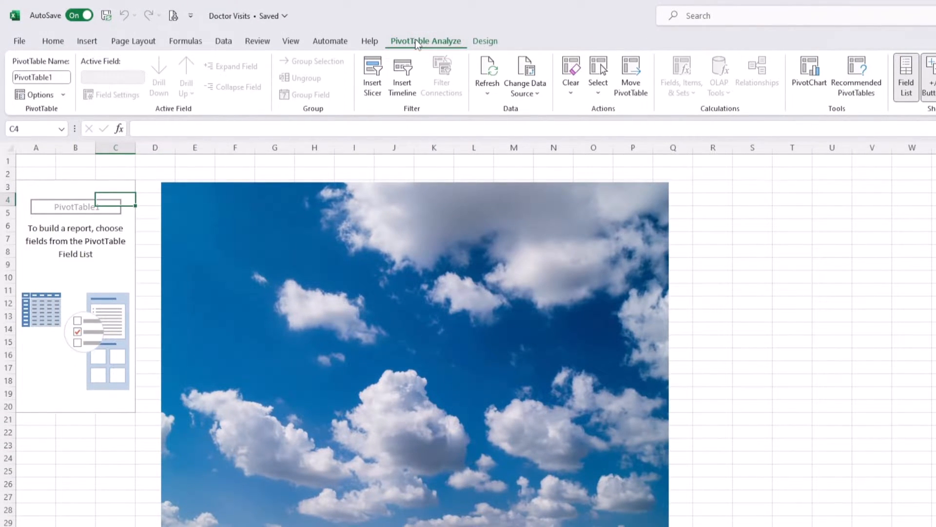
# Step: In PivotTable Options > Data, uncheck 'Save source data with file'
pyautogui.click(38, 95)
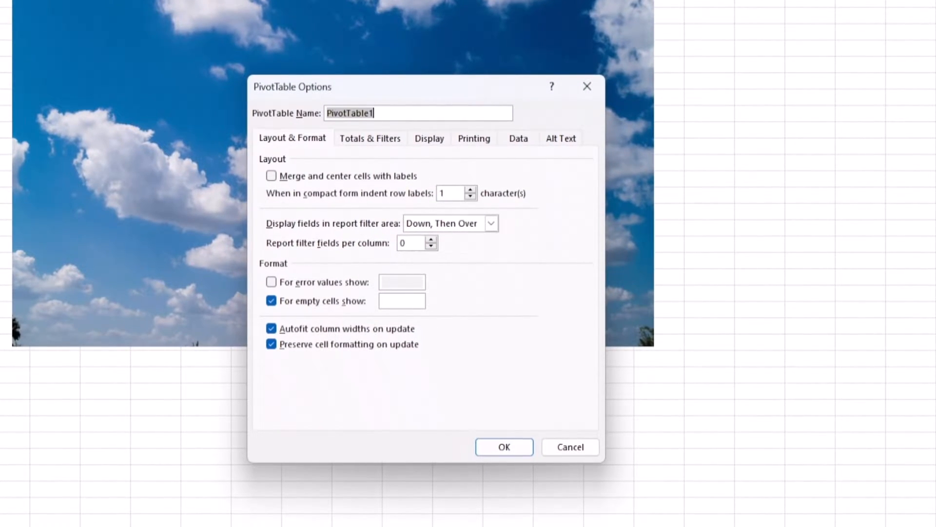
pyautogui.click(518, 138)
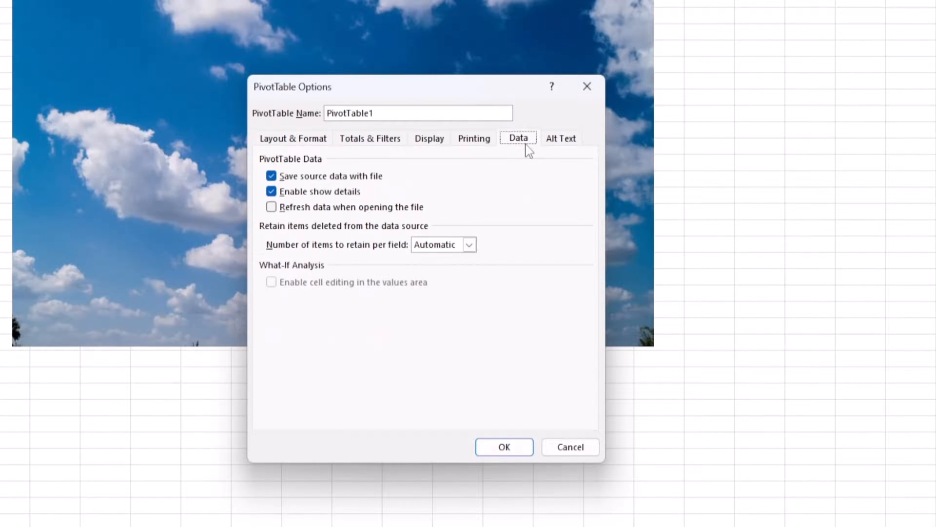
pyautogui.moveTo(367, 183)
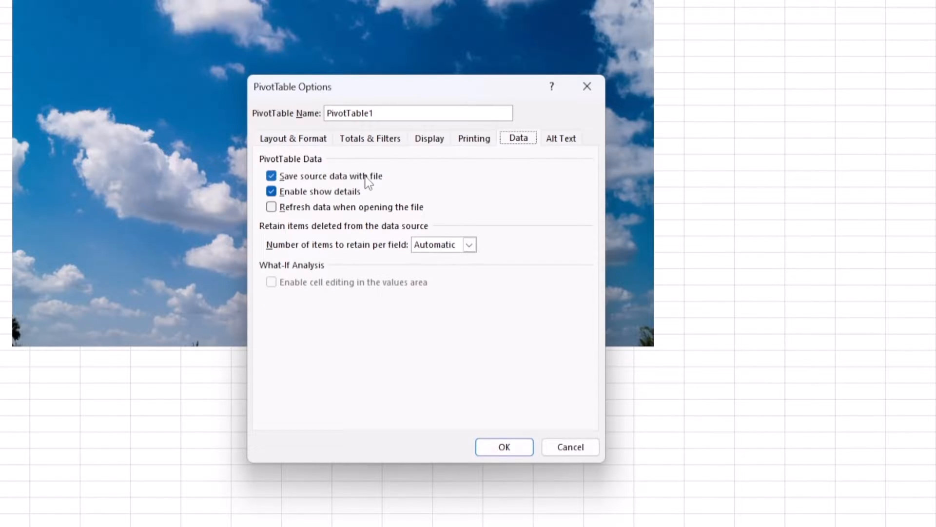
pyautogui.click(503, 447)
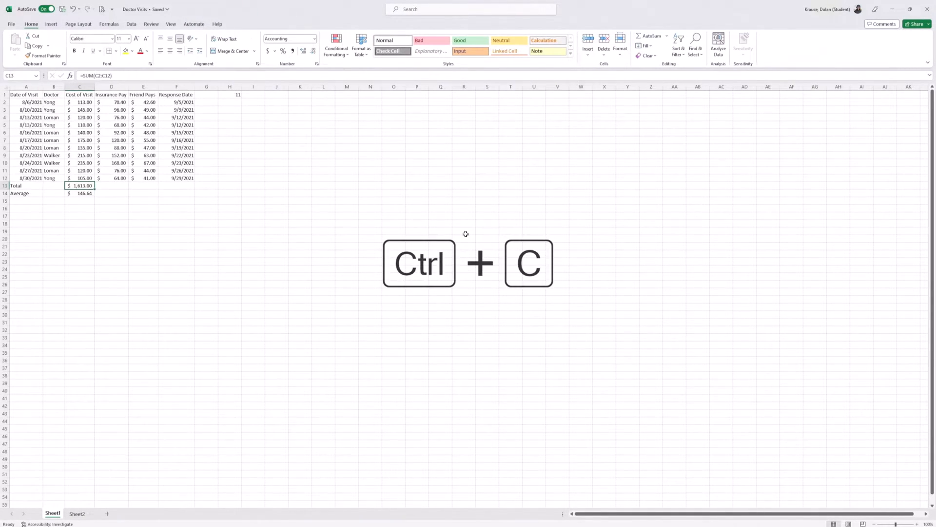
# Step: Copy C13's SUM total and paste it back as the plain value 1,613.00
pyautogui.press('ctrl+c')
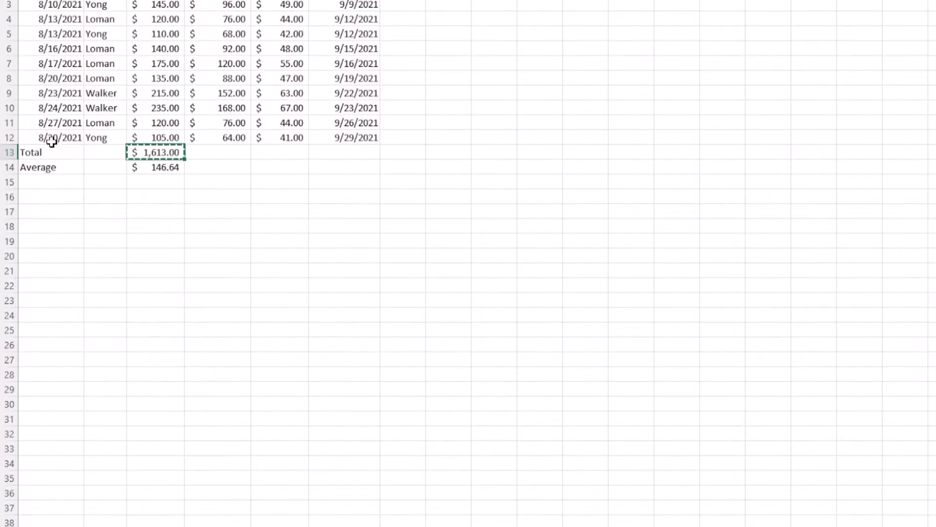
pyautogui.rightClick(157, 152)
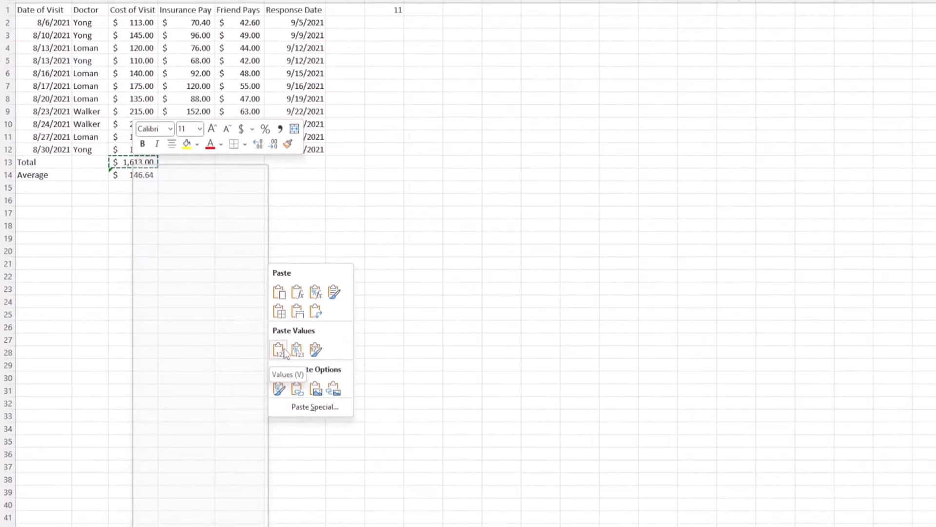
pyautogui.click(76, 514)
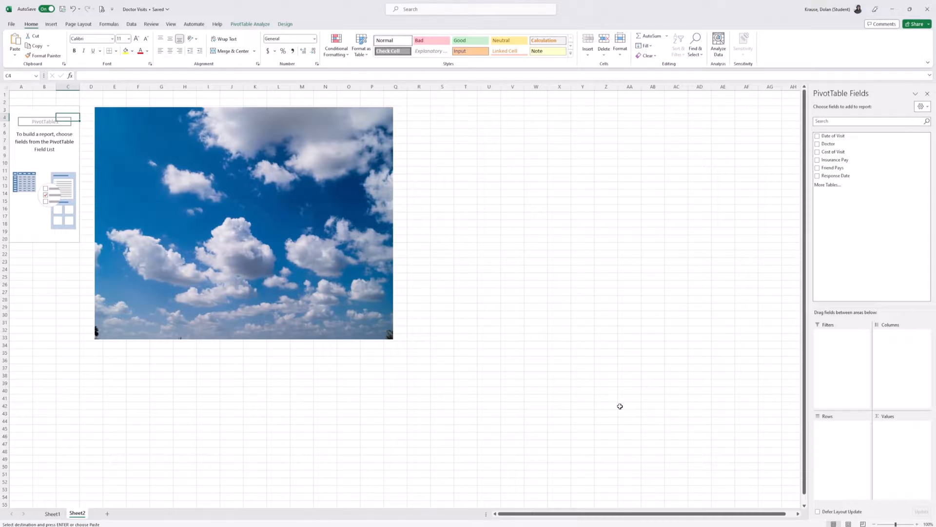
# Step: Compress the sky picture on Sheet2 to Web (150 ppi) resolution
pyautogui.click(244, 222)
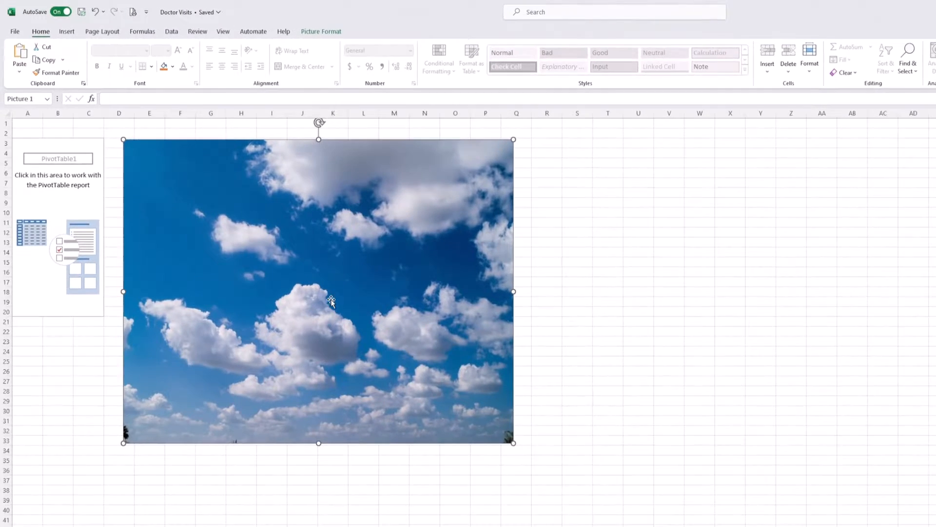
pyautogui.click(268, 64)
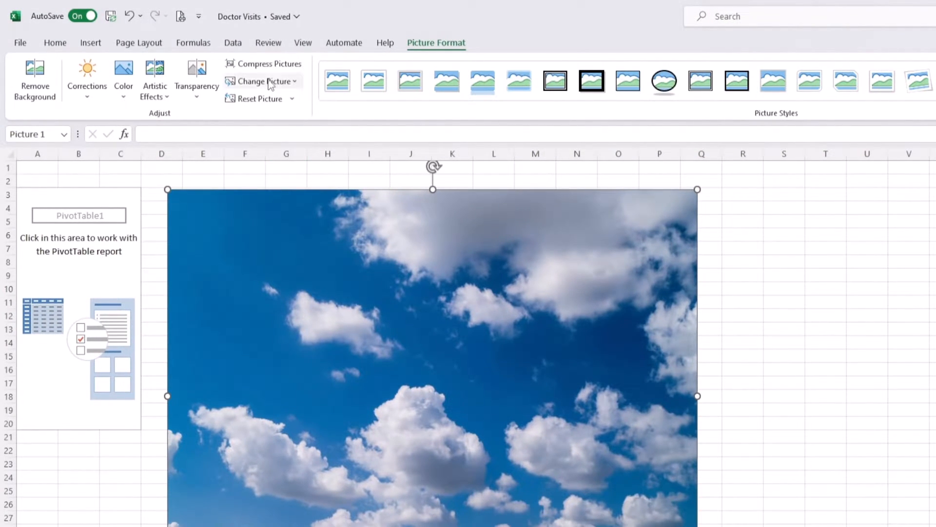
pyautogui.click(269, 63)
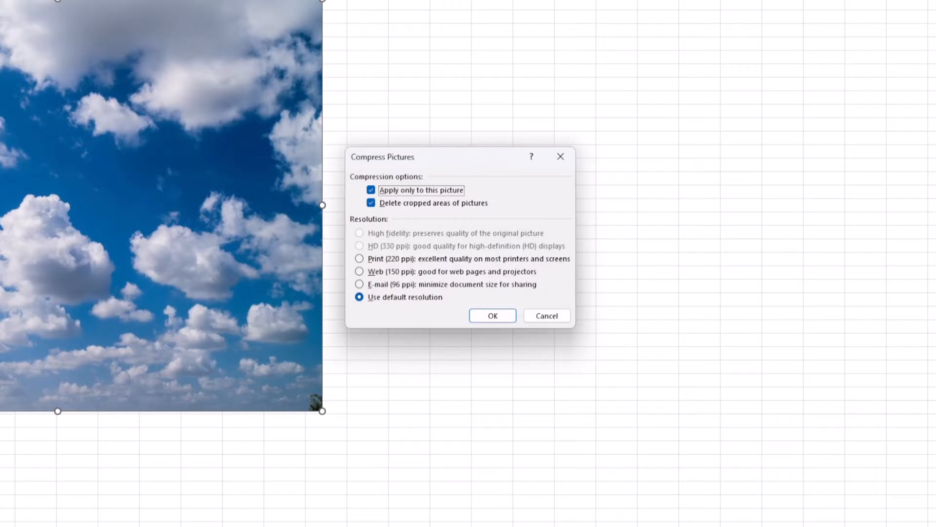
pyautogui.click(360, 271)
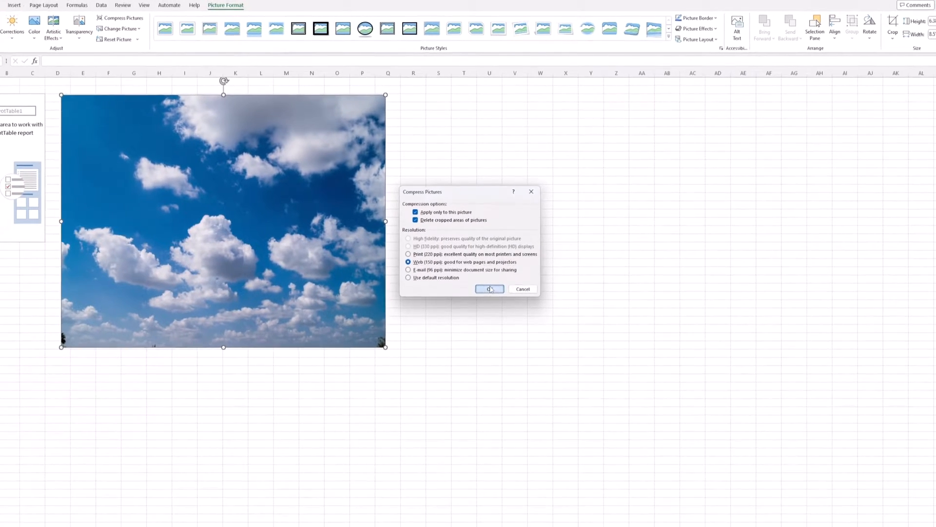
pyautogui.click(489, 289)
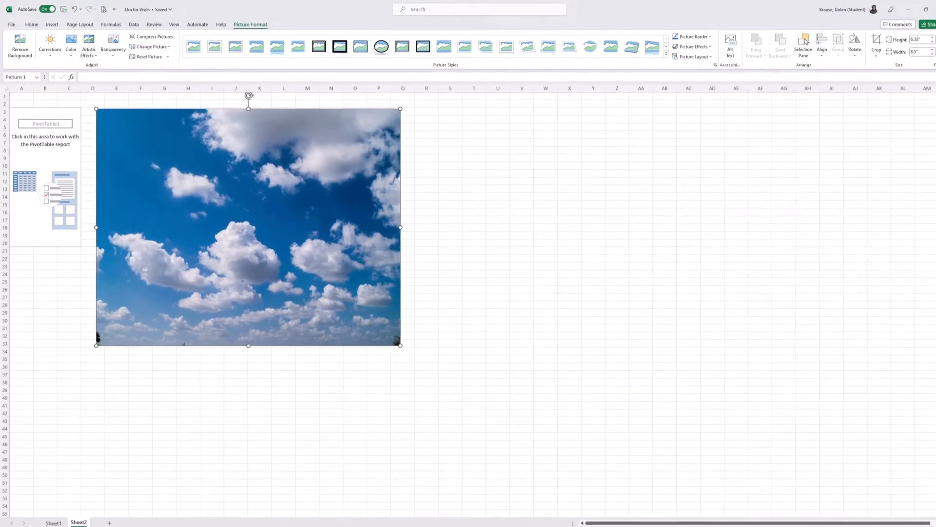
# Step: Start Save a Copy from the File menu to pick the Excel Binary (*.xlsb) format
pyautogui.click(11, 25)
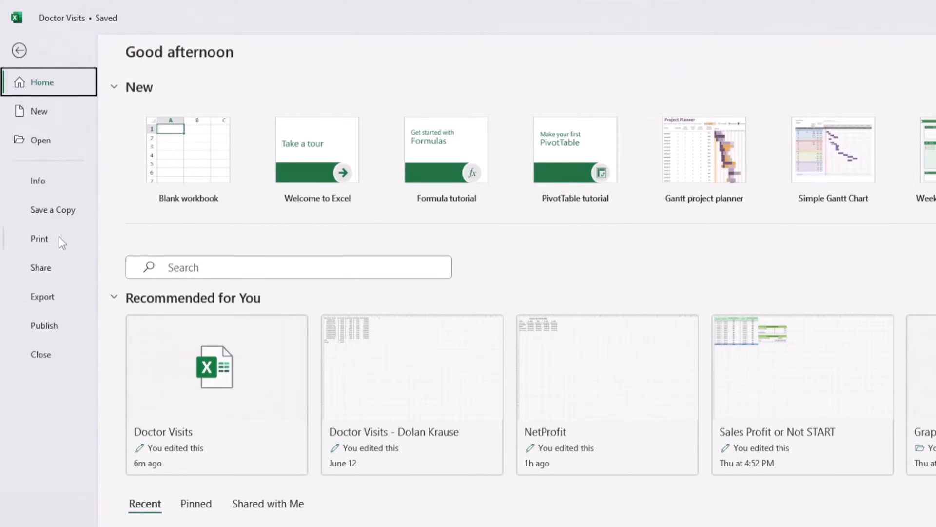
pyautogui.click(53, 210)
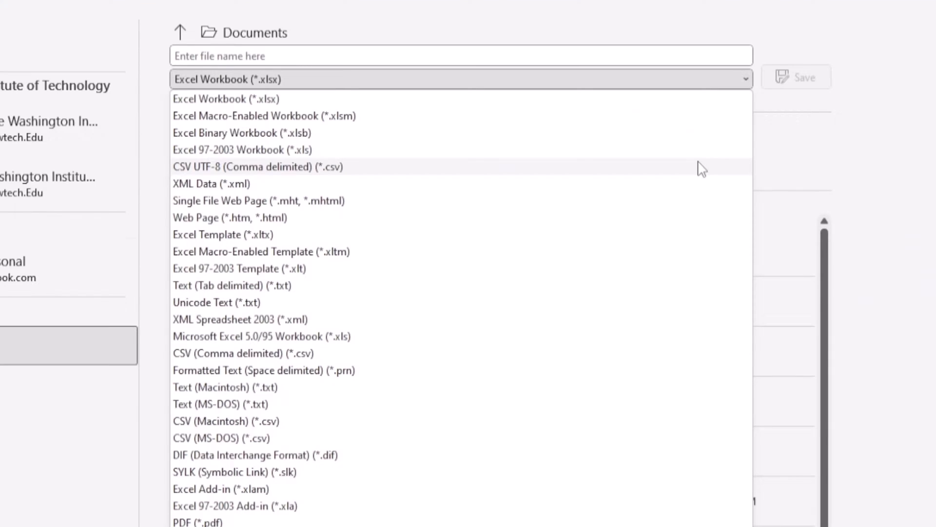
pyautogui.moveTo(238, 147)
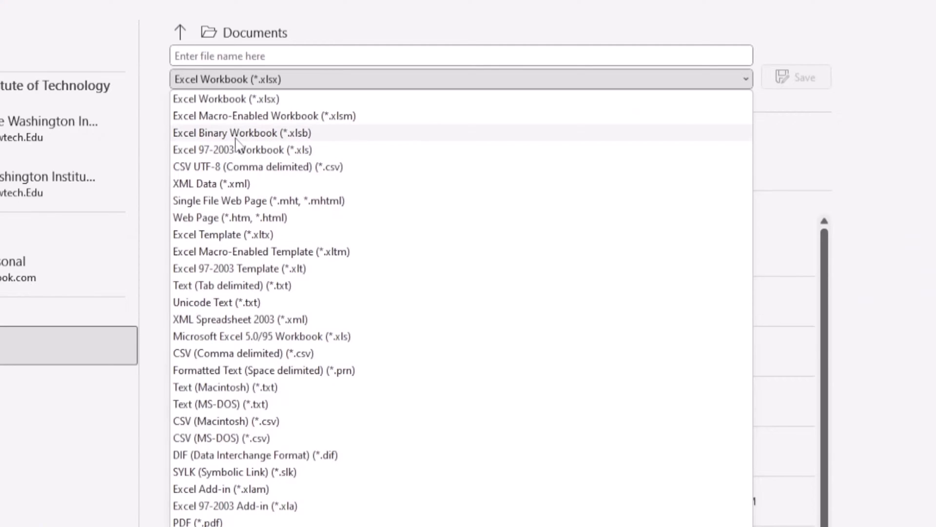